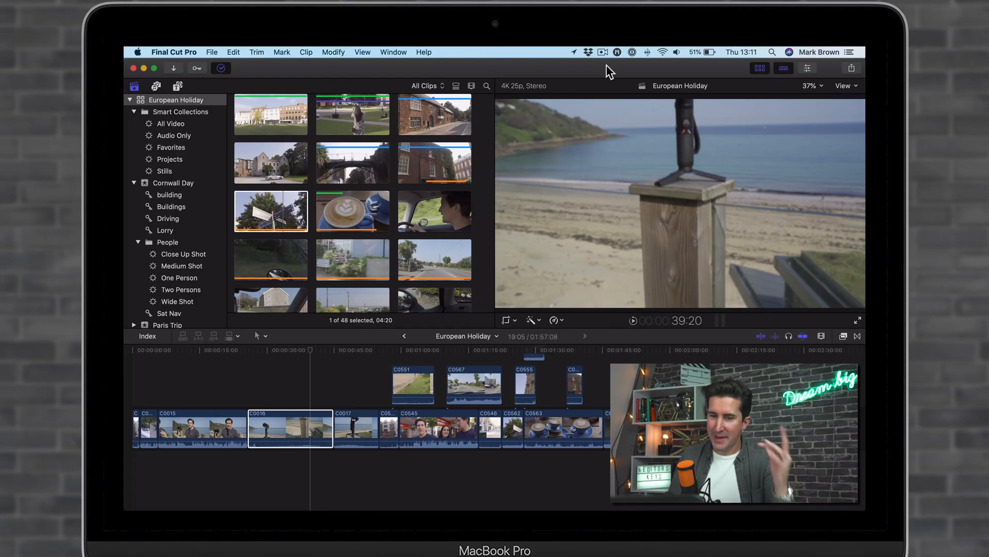
mouse_move(670, 245)
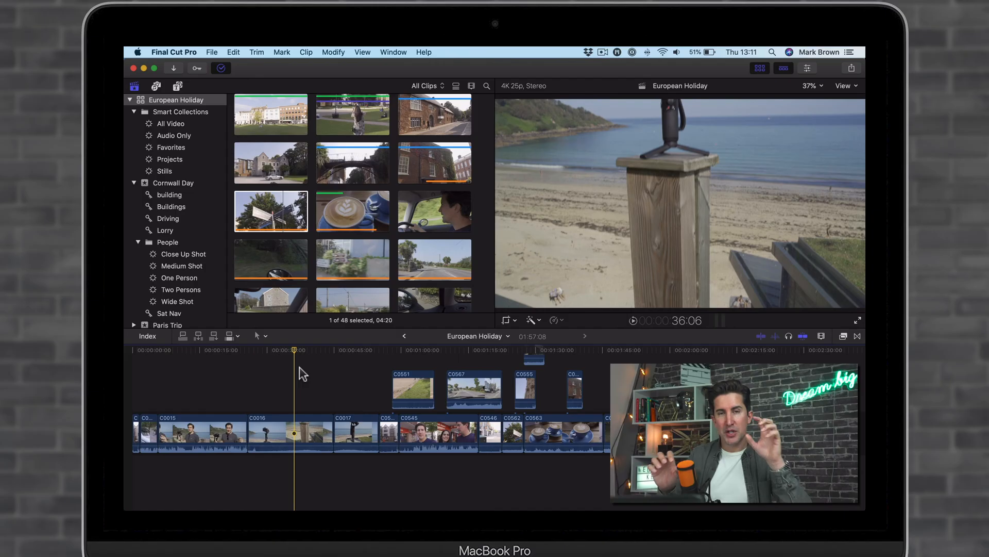
mouse_move(301, 395)
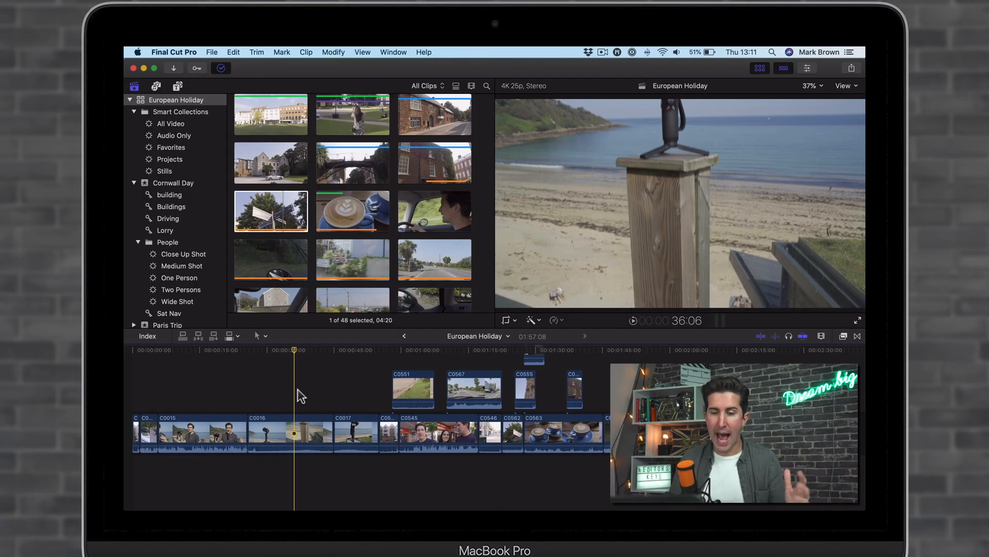
Step: Show the Assign Video Roles choices for beach clip C0016, with Video currently assigned
left_click(279, 433)
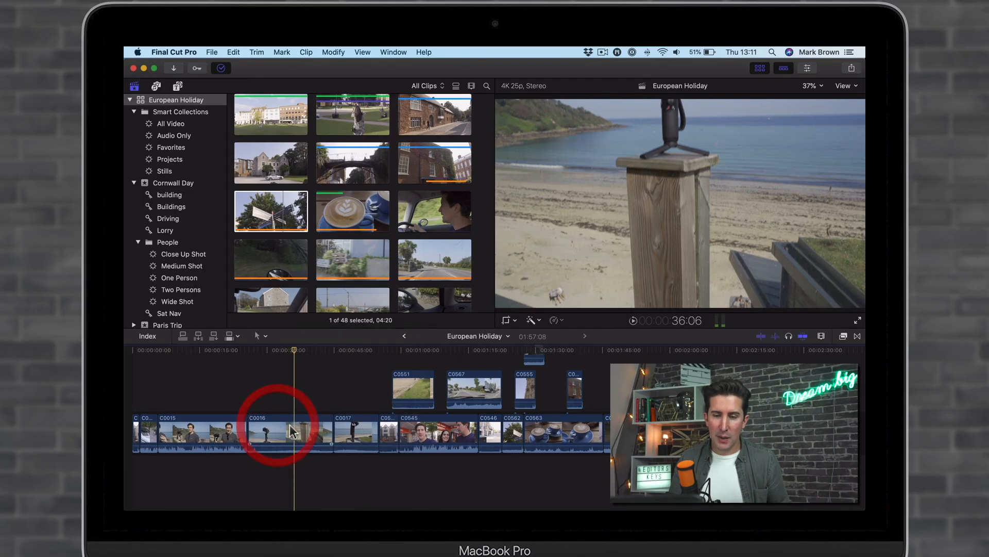
right_click(292, 432)
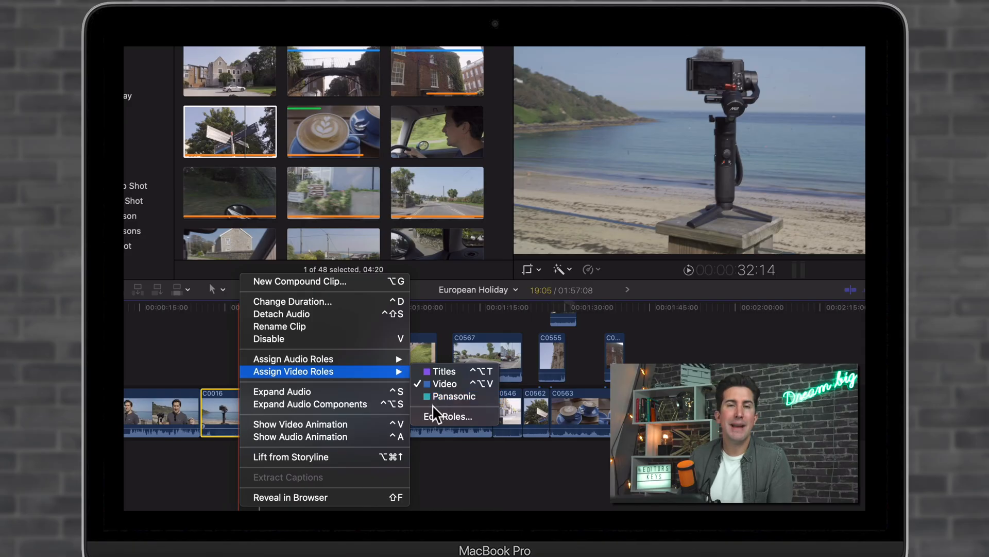
mouse_move(462, 428)
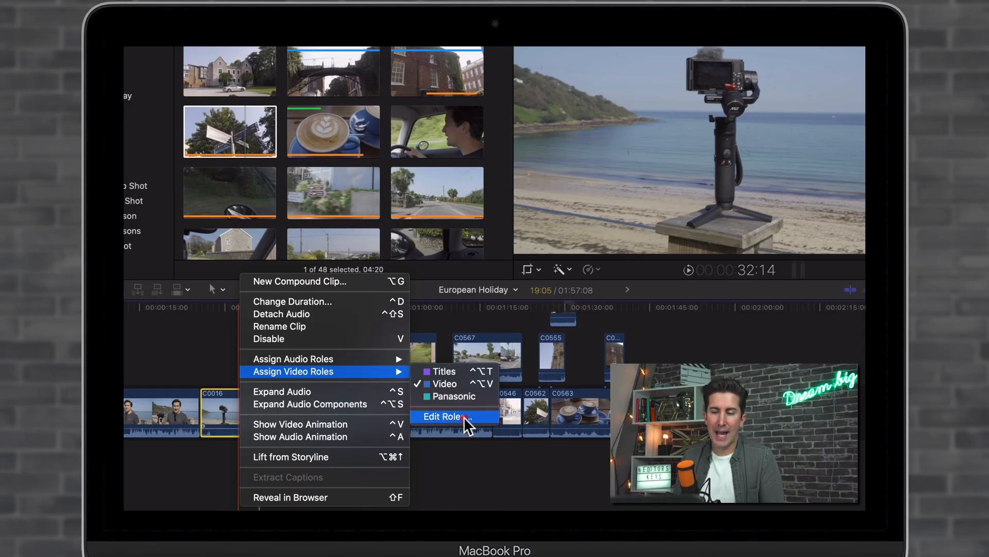
Step: Create a new video role named Sony Camera in the library's role editor
left_click(443, 416)
type("S")
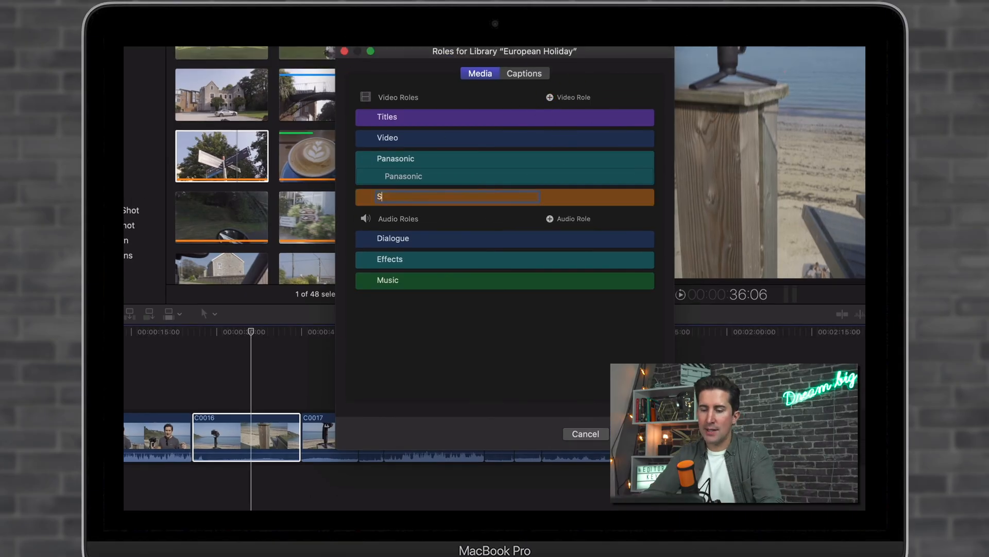
type("ony Camera")
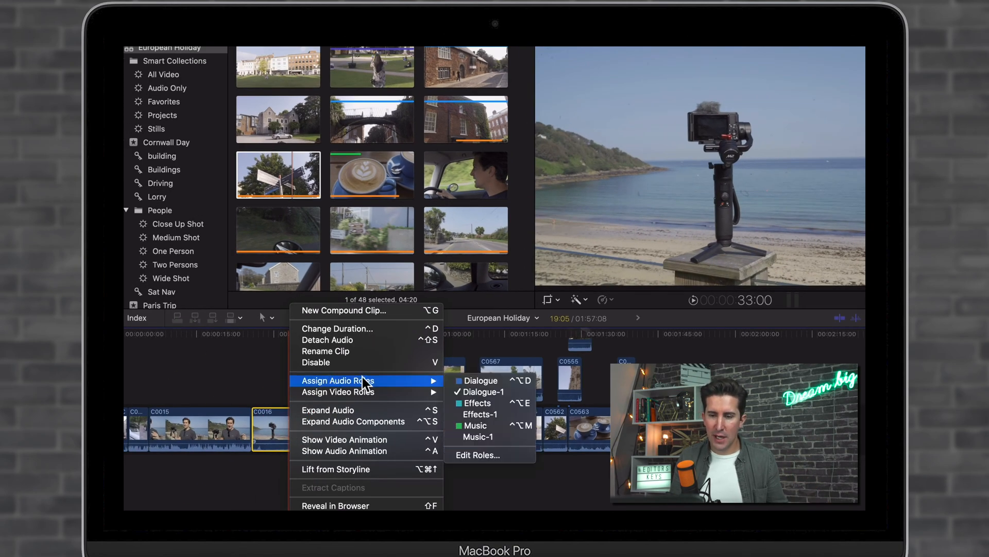
mouse_move(338, 392)
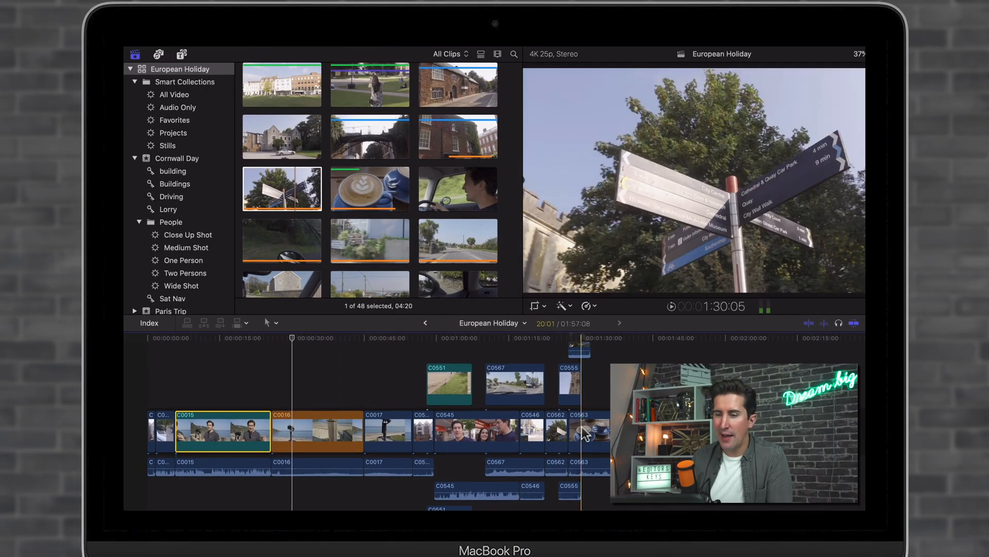
Step: Assign the purple video role to coffee clip C0563 from its context menu
right_click(584, 432)
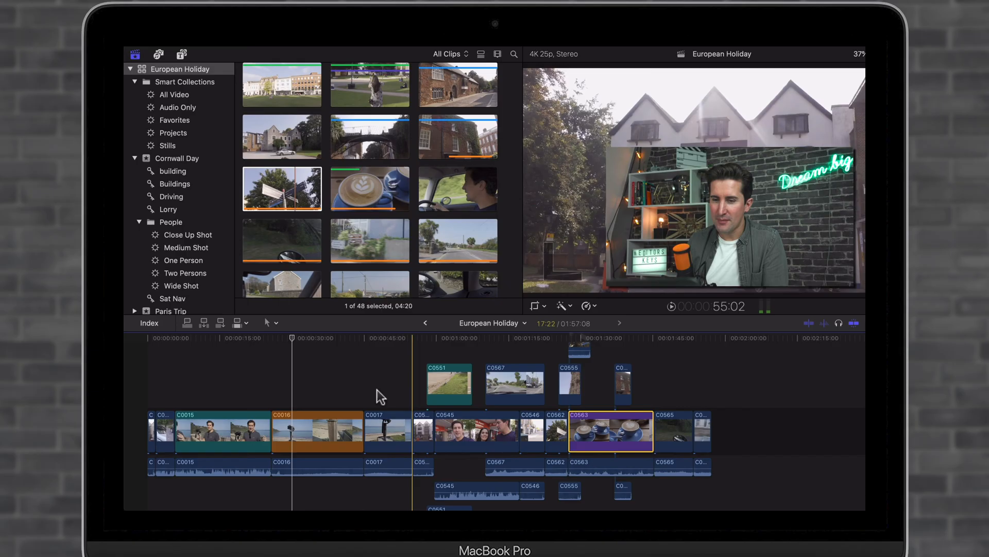
left_click(327, 337)
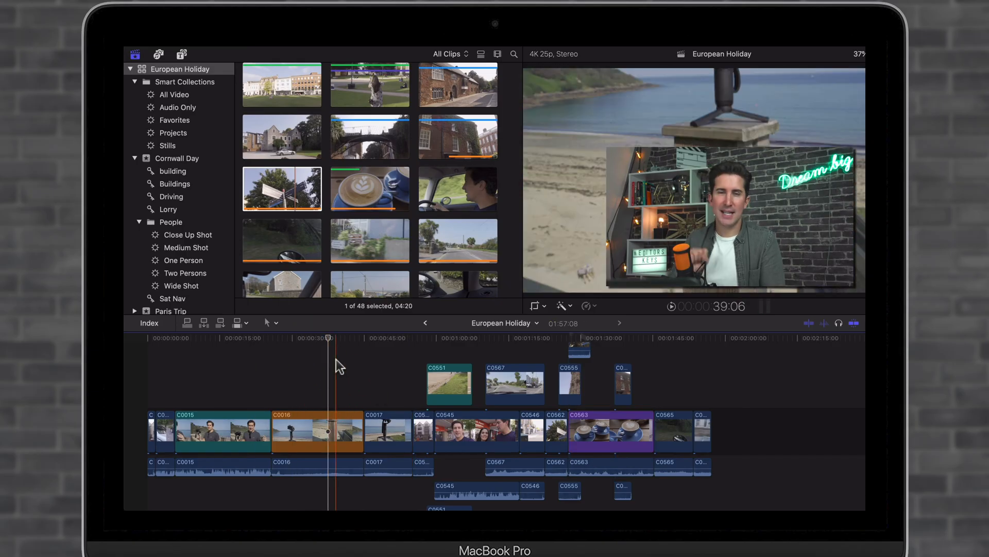